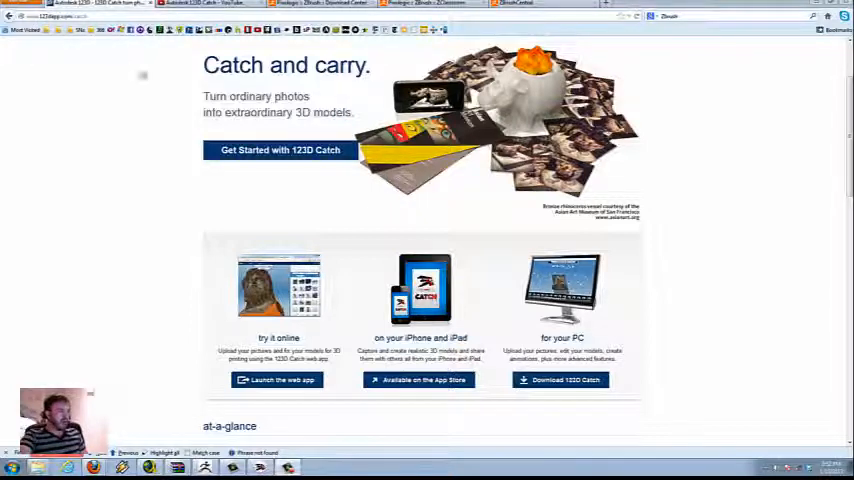
{"action": "mouse_move", "coordinate": [756, 248]}
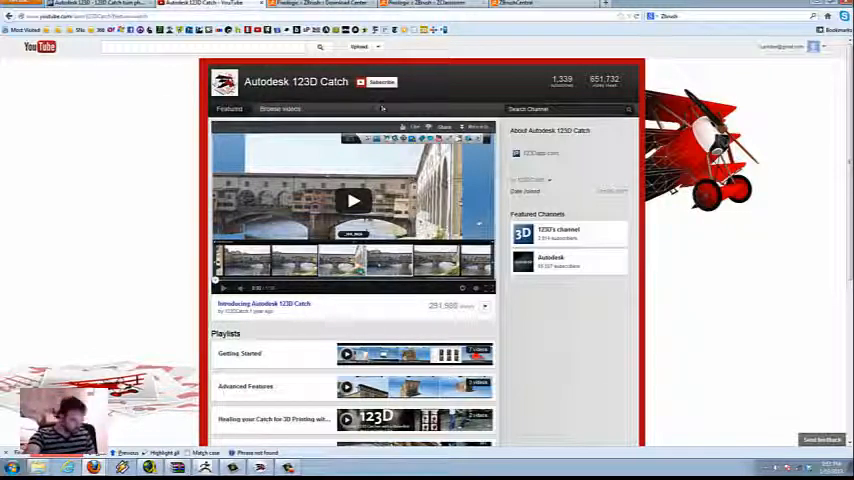
Scroll through the Autodesk 123D Catch channel's tutorial playlists
{"action": "scroll", "scroll_direction": "down", "scroll_amount": 3}
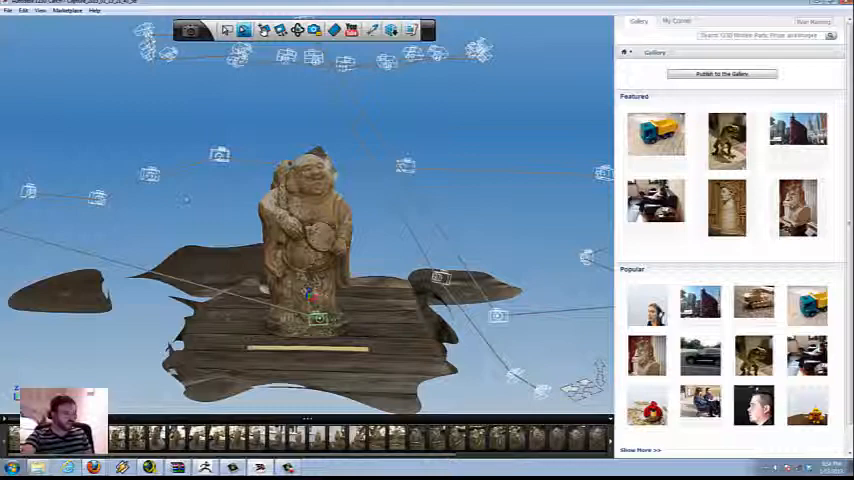
{"action": "left_click", "coordinate": [9, 10]}
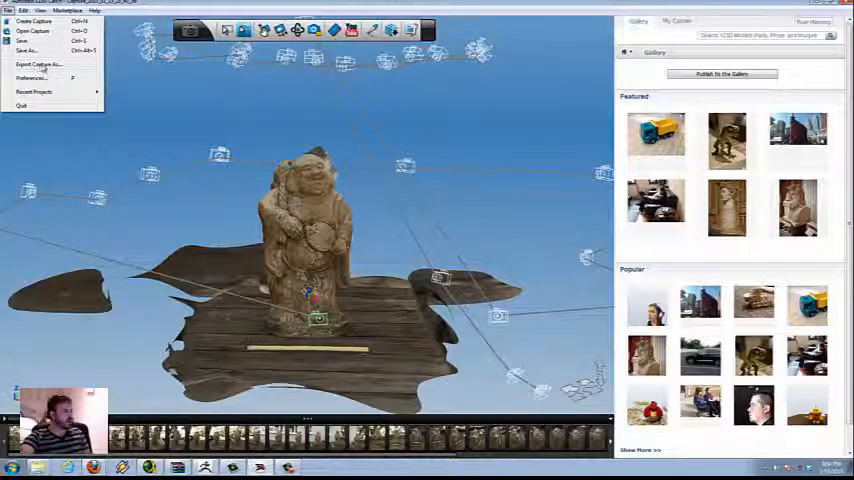
{"action": "left_click", "coordinate": [38, 64]}
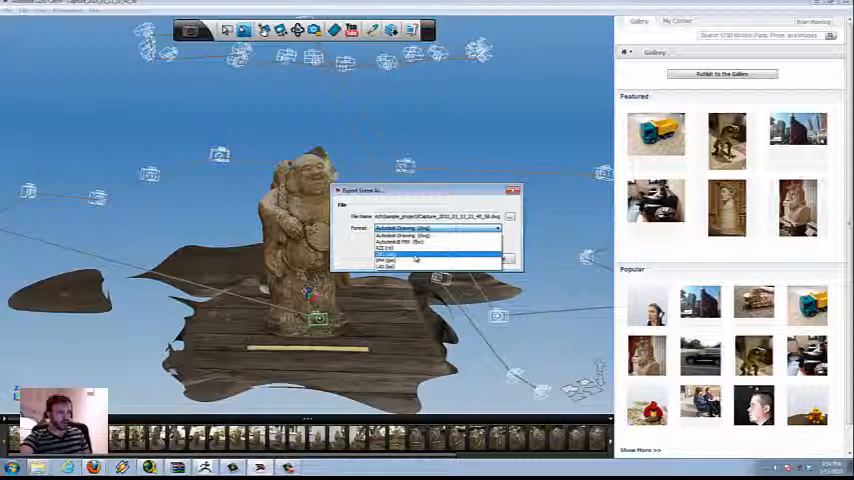
{"action": "left_click", "coordinate": [415, 254]}
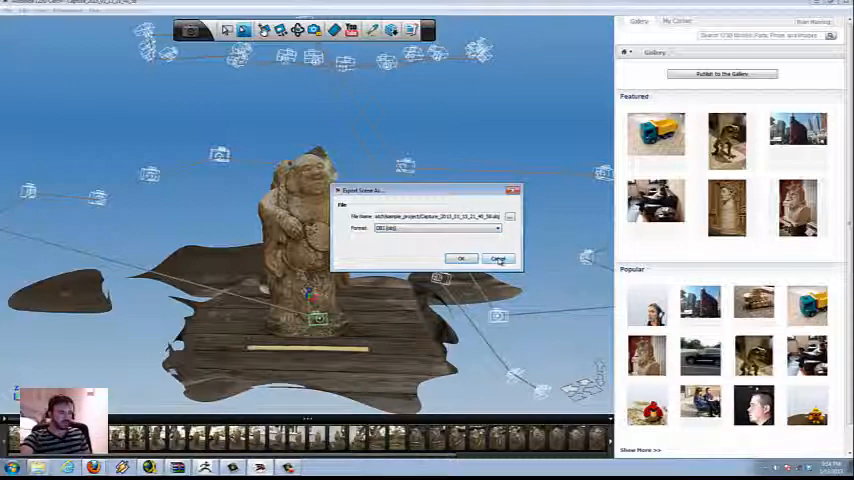
{"action": "left_click", "coordinate": [497, 258]}
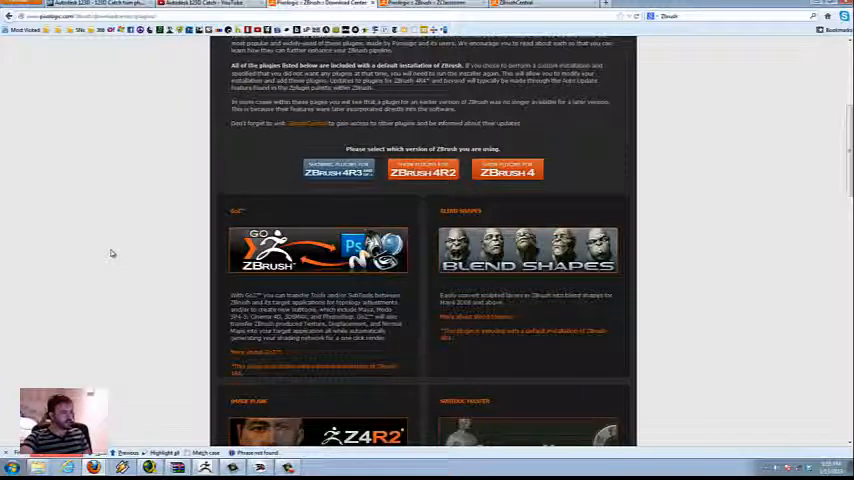
{"action": "mouse_move", "coordinate": [198, 364]}
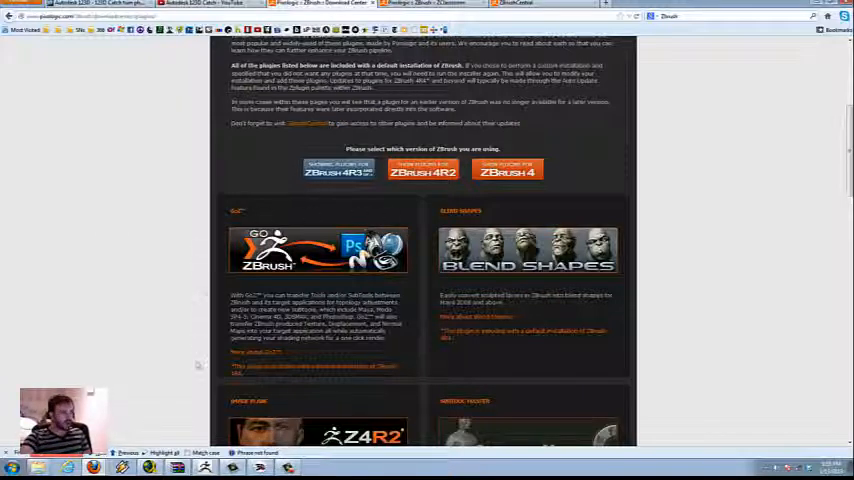
{"action": "mouse_move", "coordinate": [347, 218]}
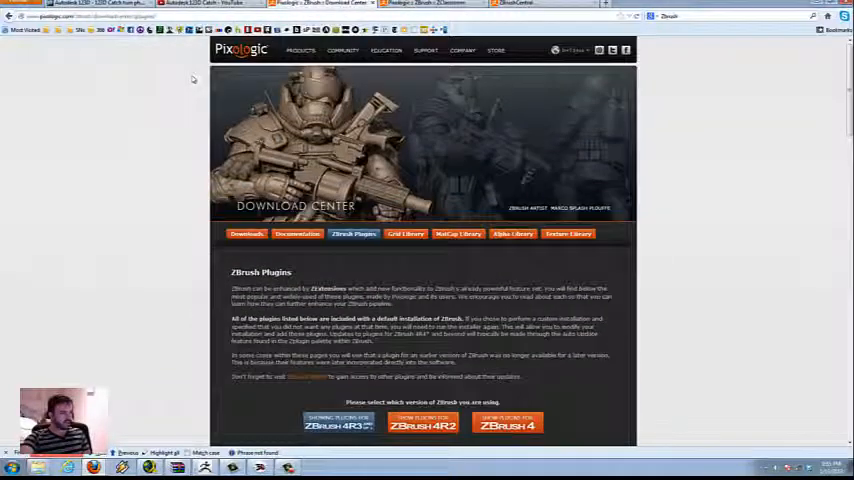
Scroll the ZClassroom lessons and filter them to the Digital Sculpting category
{"action": "scroll", "scroll_direction": "down", "scroll_amount": 3}
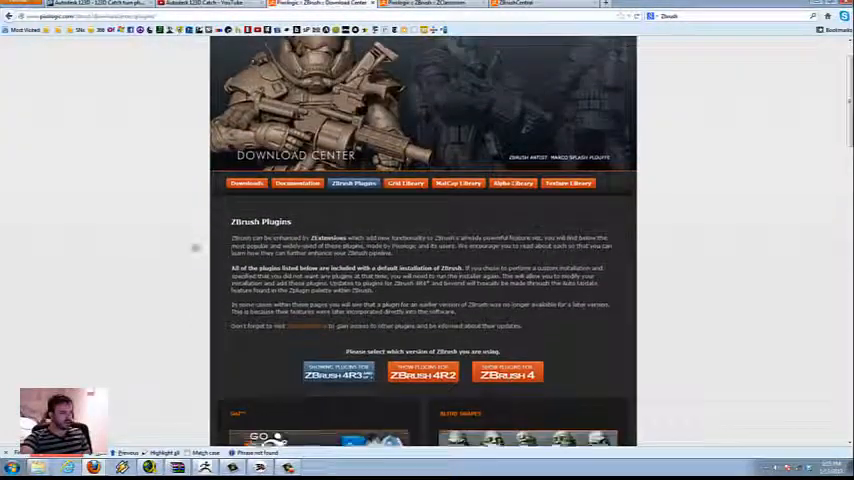
{"action": "scroll", "scroll_direction": "down", "scroll_amount": 3}
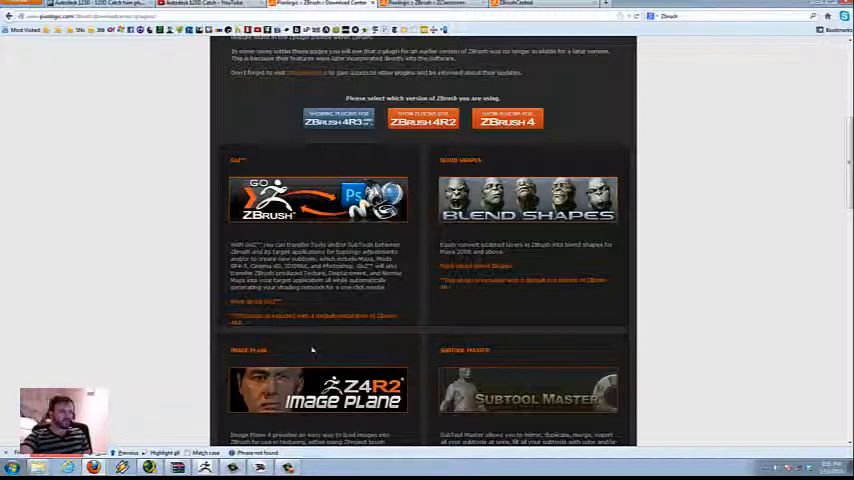
{"action": "scroll", "scroll_direction": "down", "scroll_amount": 3}
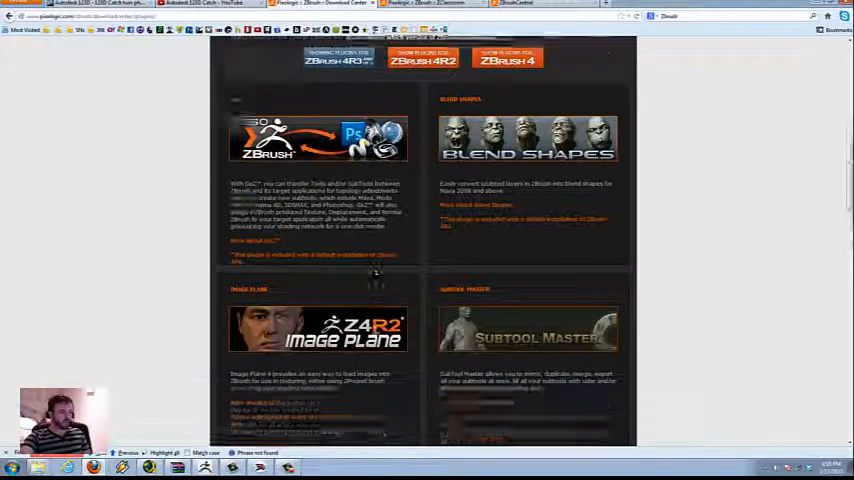
{"action": "scroll", "scroll_direction": "down", "scroll_amount": 3}
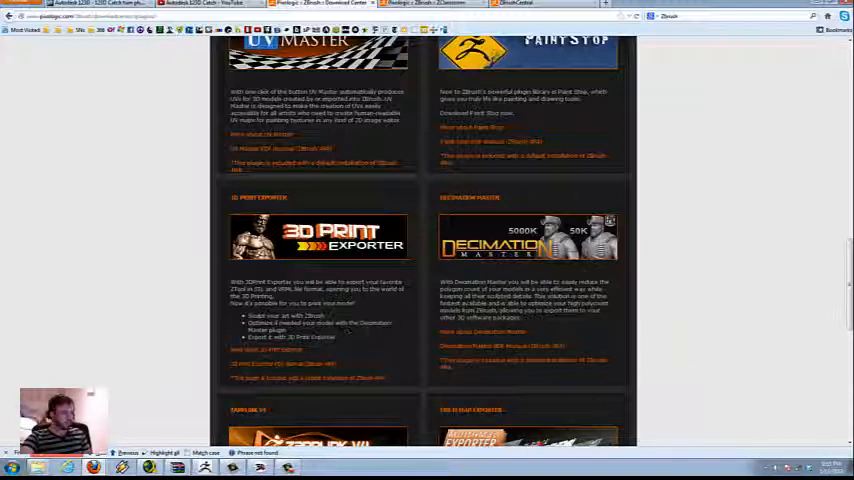
{"action": "scroll", "scroll_direction": "down", "scroll_amount": 3}
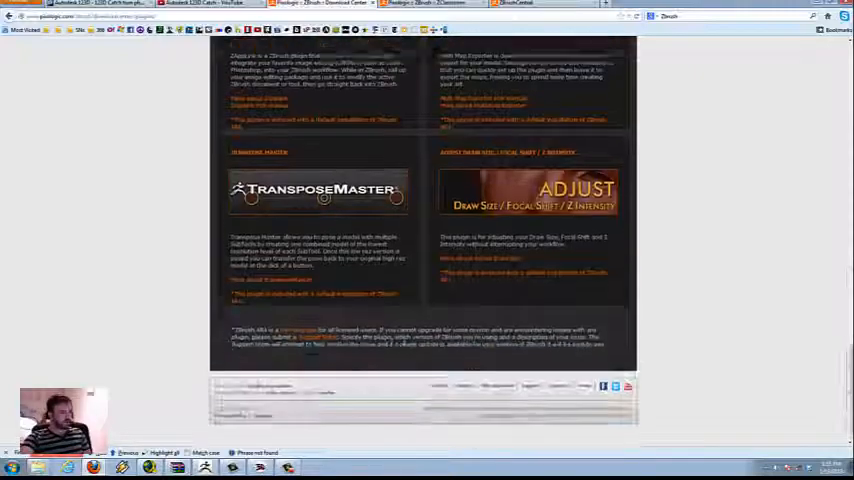
{"action": "scroll", "scroll_direction": "up", "scroll_amount": 3}
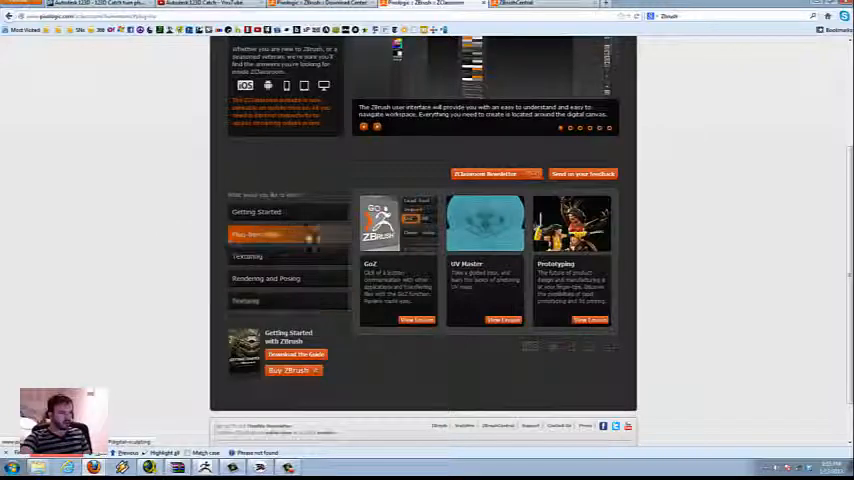
{"action": "left_click", "coordinate": [257, 234]}
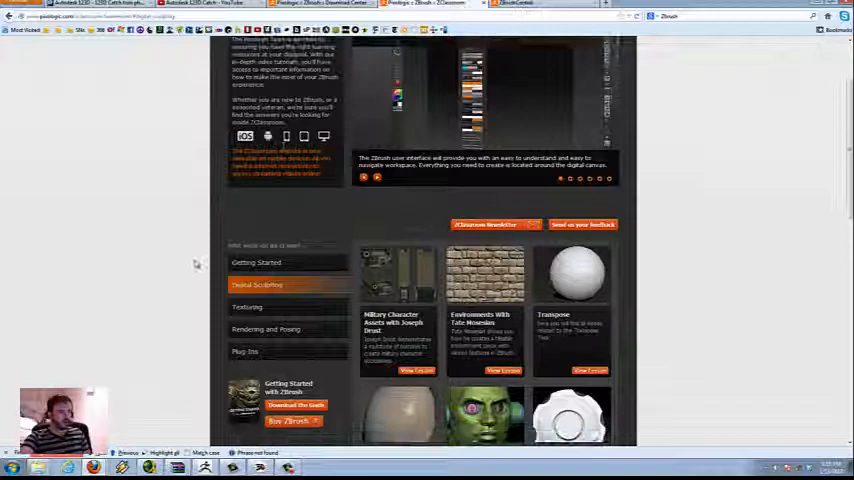
{"action": "scroll", "scroll_direction": "down", "scroll_amount": 3}
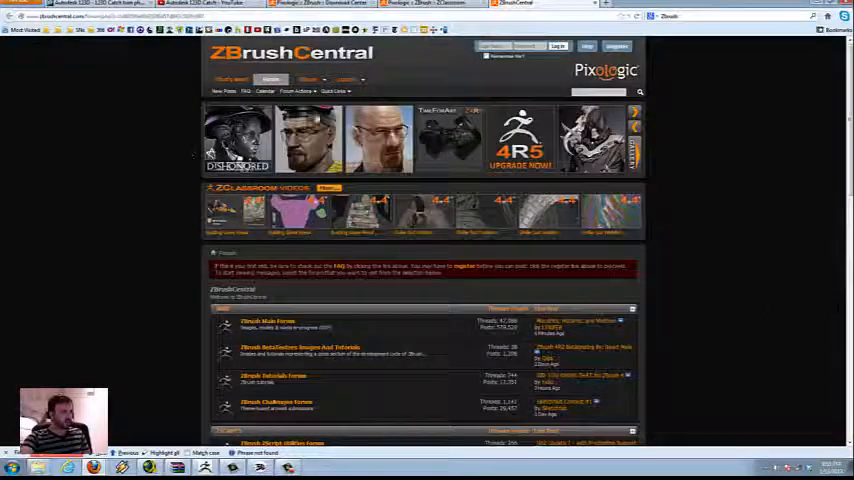
Scroll down the ZBrushCentral forum index
{"action": "scroll", "scroll_direction": "down", "scroll_amount": 3}
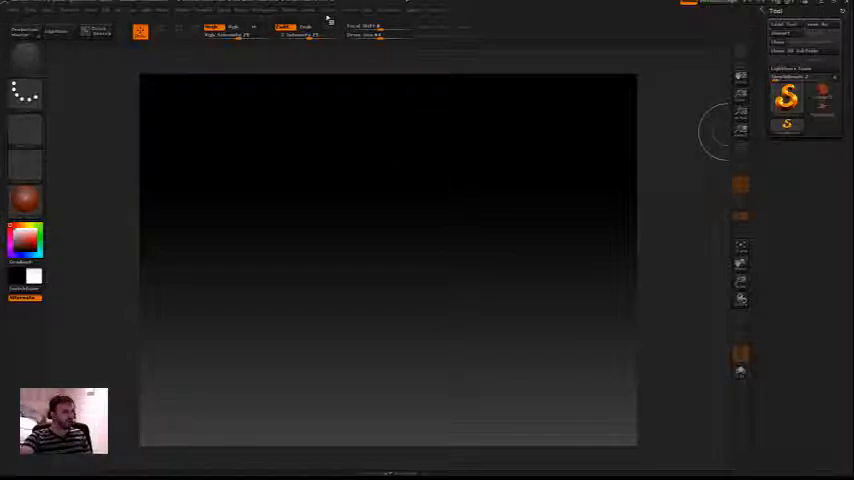
Open the Import 3D Mesh file browser from the Tool palette
{"action": "left_click", "coordinate": [370, 11]}
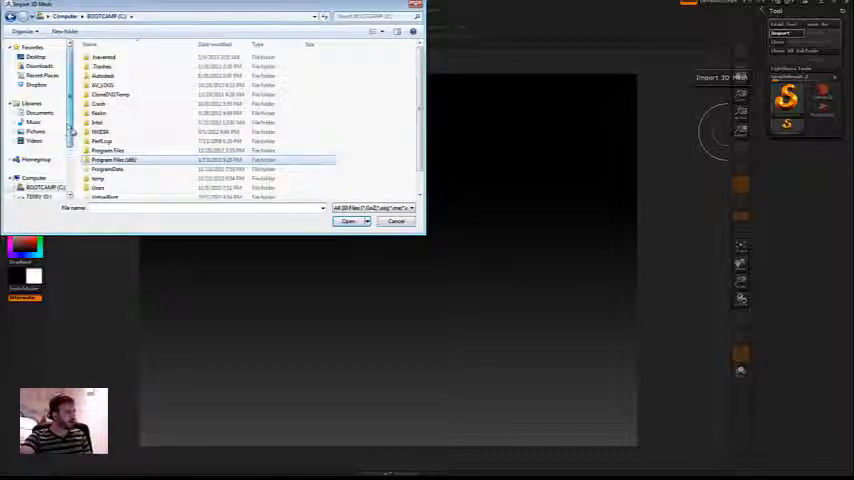
Import the MUSHROOM .obj from the drive D 02_SCHOOL > SCARC mushroom folder
{"action": "left_click", "coordinate": [40, 164]}
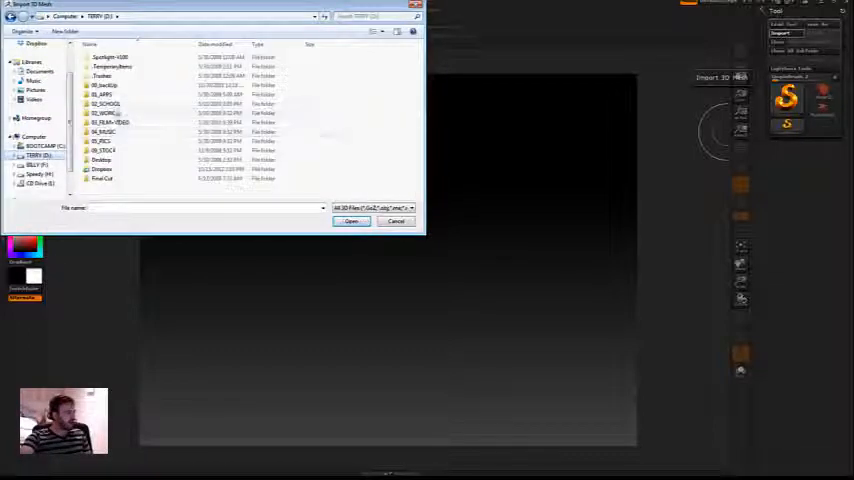
{"action": "double_click", "coordinate": [105, 104]}
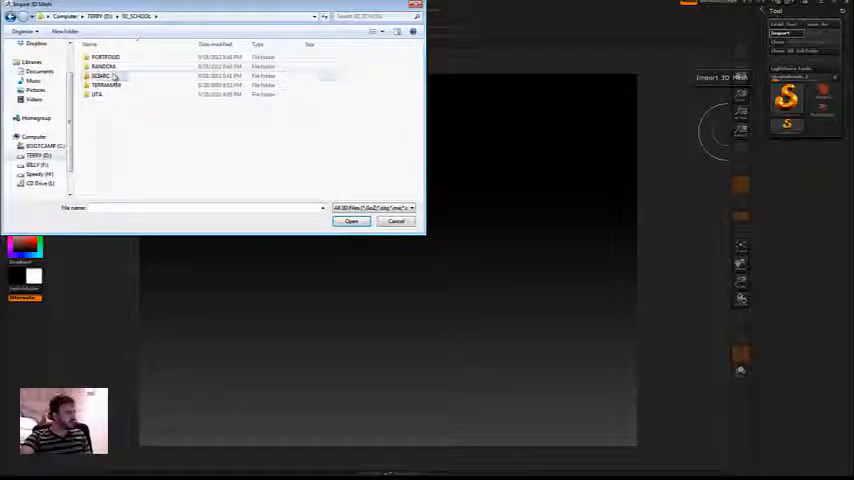
{"action": "double_click", "coordinate": [101, 76]}
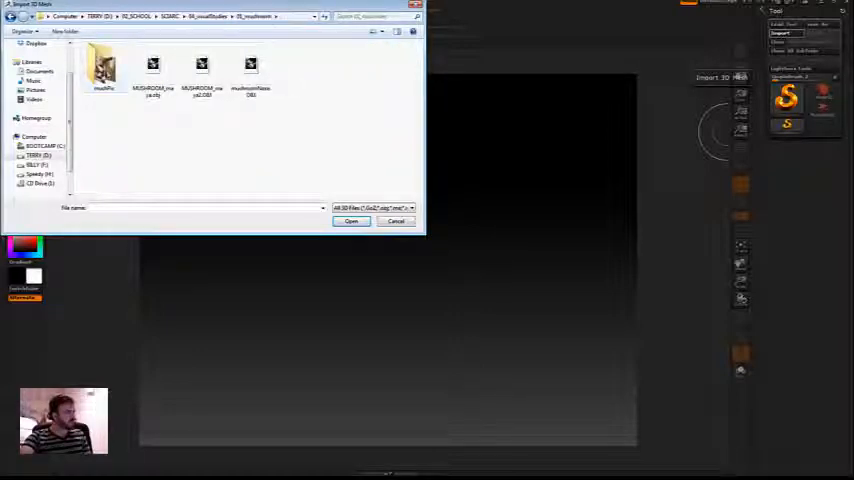
{"action": "left_click", "coordinate": [152, 70]}
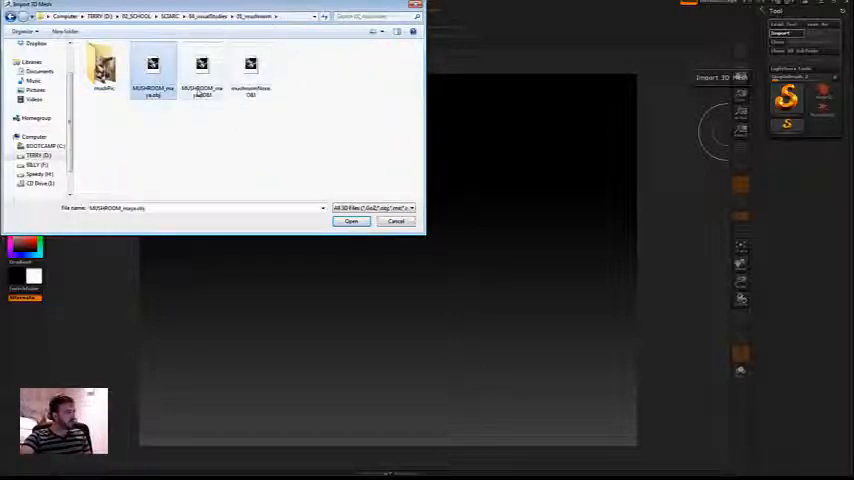
{"action": "left_click", "coordinate": [201, 70]}
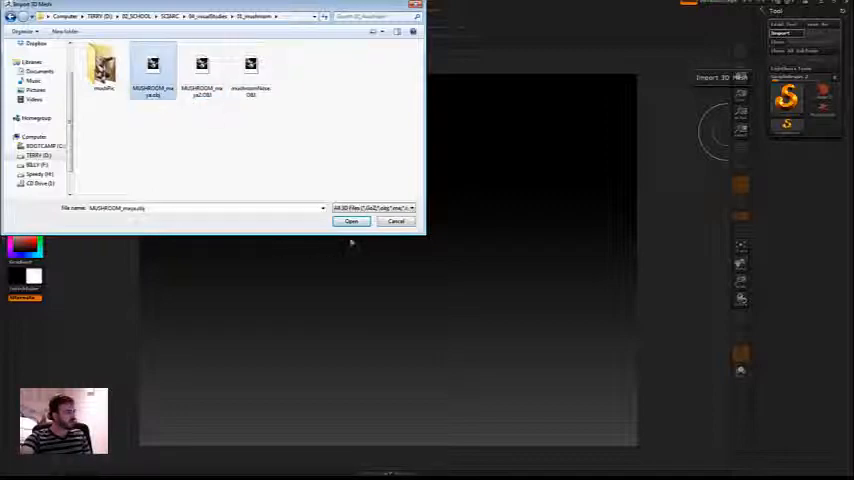
{"action": "left_click", "coordinate": [351, 221]}
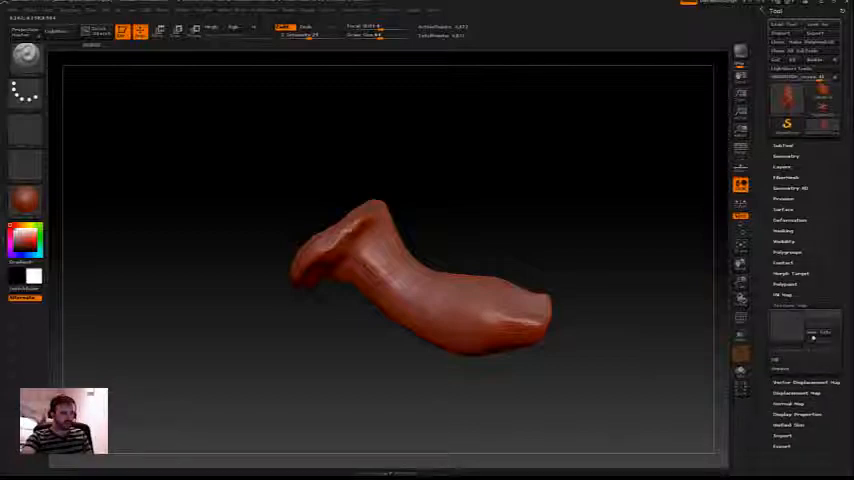
{"action": "mouse_move", "coordinate": [787, 337]}
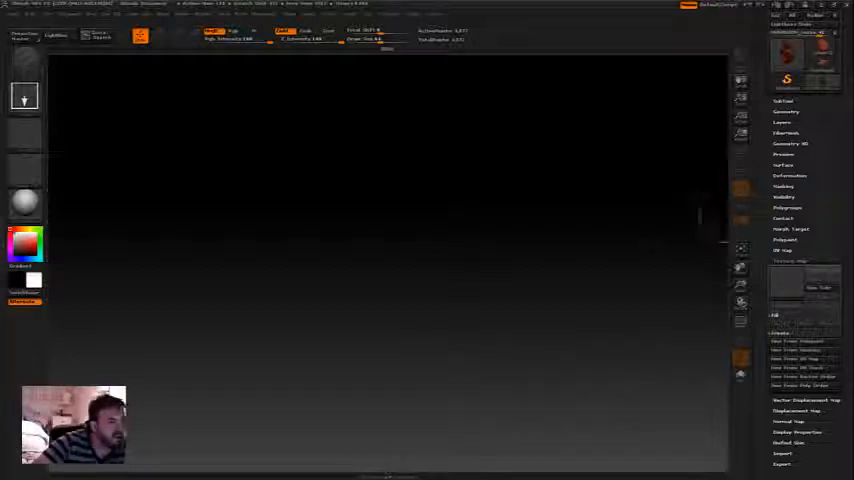
Re-import the mushroom mesh, answer the unused-vertices prompt, and import the scan photo
{"action": "left_click", "coordinate": [782, 37]}
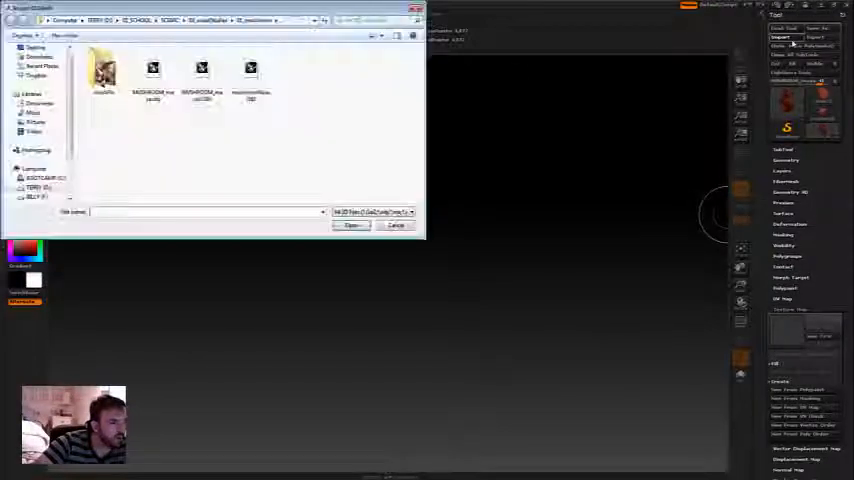
{"action": "left_click", "coordinate": [352, 225]}
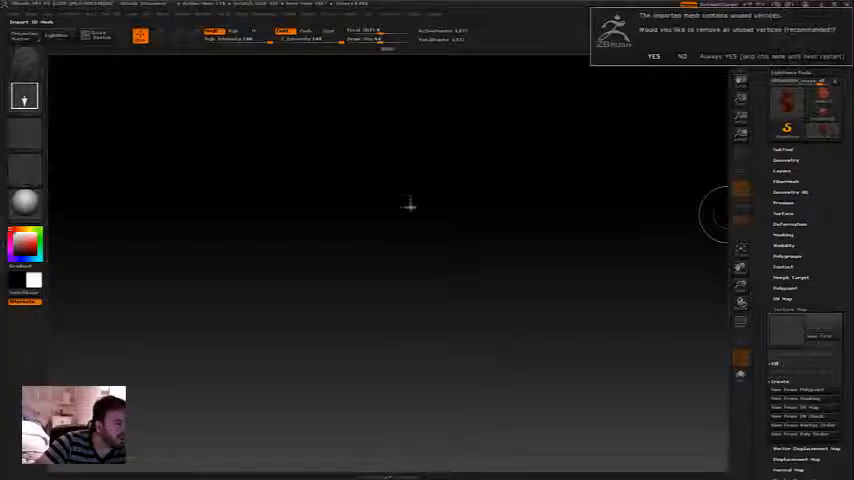
{"action": "left_click", "coordinate": [653, 56]}
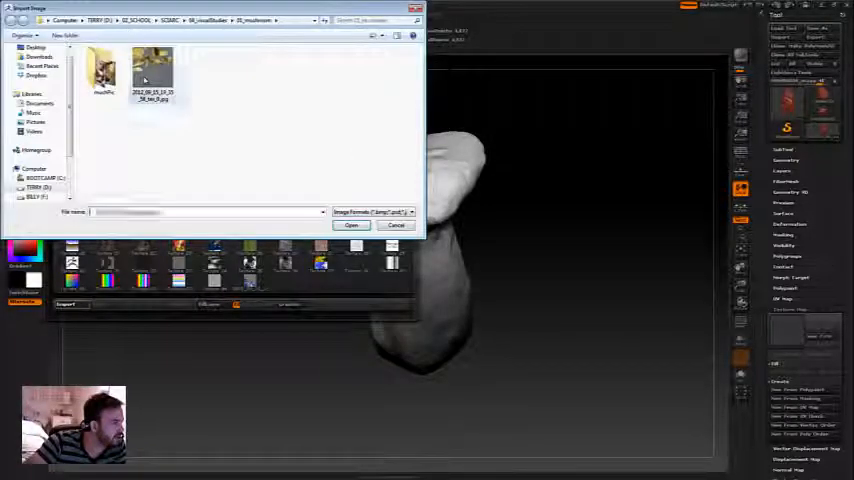
{"action": "left_click", "coordinate": [352, 224]}
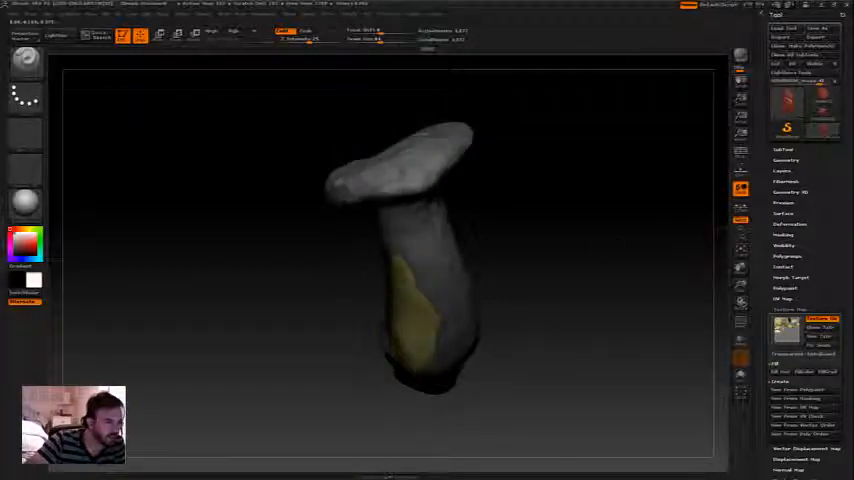
Choose the scanned mushroom photo as the current texture on the model
{"action": "left_click", "coordinate": [350, 14]}
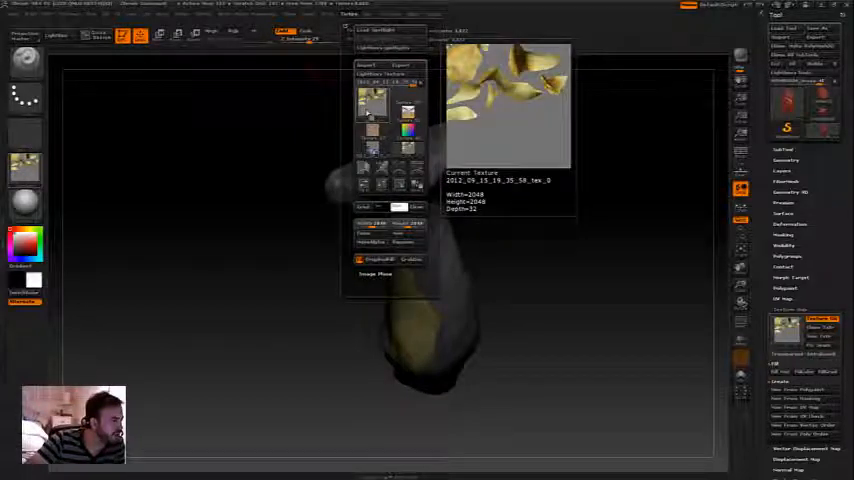
{"action": "left_click", "coordinate": [380, 185]}
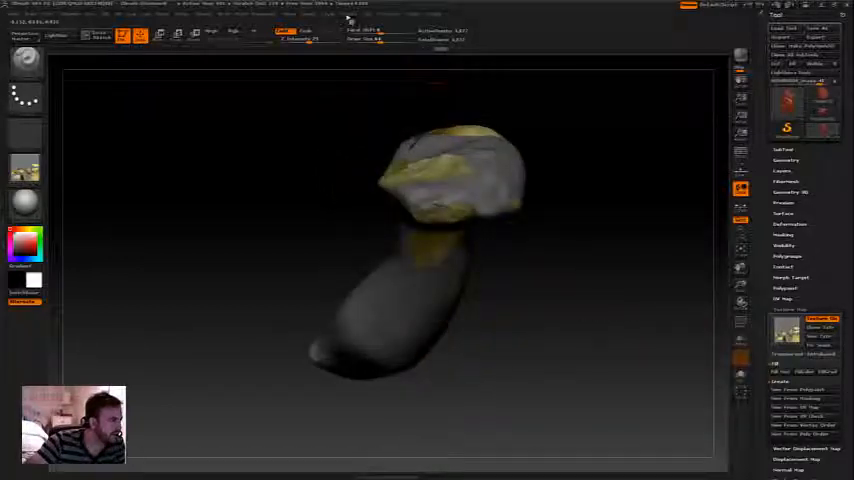
{"action": "left_click", "coordinate": [350, 18]}
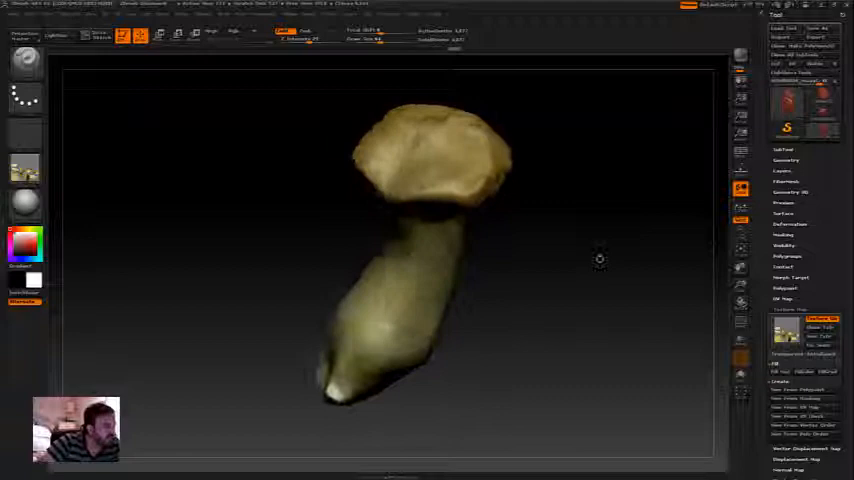
{"action": "left_click_drag", "start_coordinate": [600, 258], "coordinate": [580, 250]}
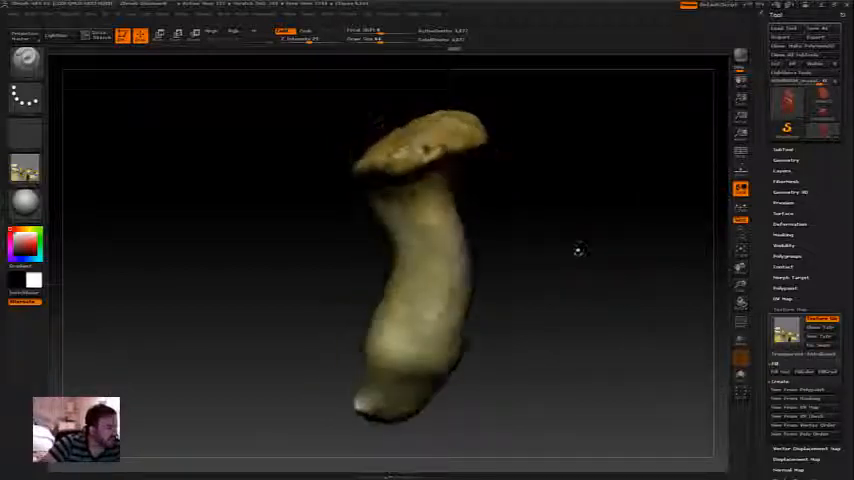
{"action": "left_click_drag", "start_coordinate": [578, 251], "coordinate": [593, 252]}
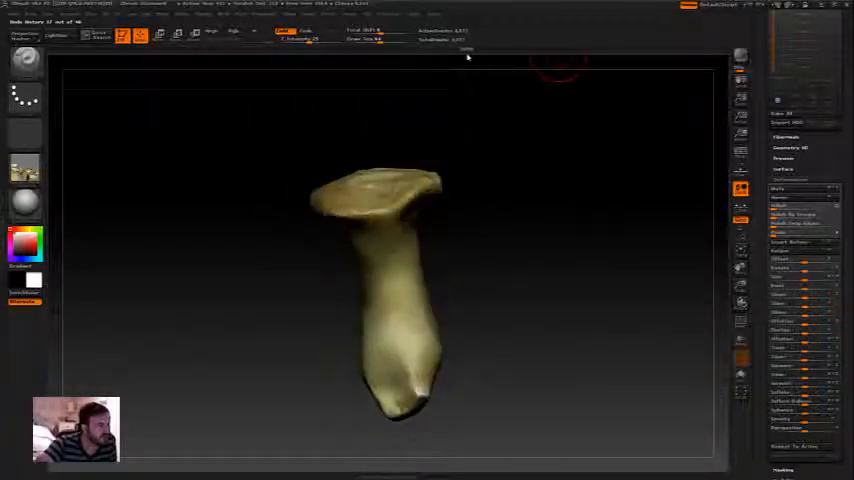
Rotate the mushroom to view it from a different angle
{"action": "left_click_drag", "start_coordinate": [467, 57], "coordinate": [574, 317]}
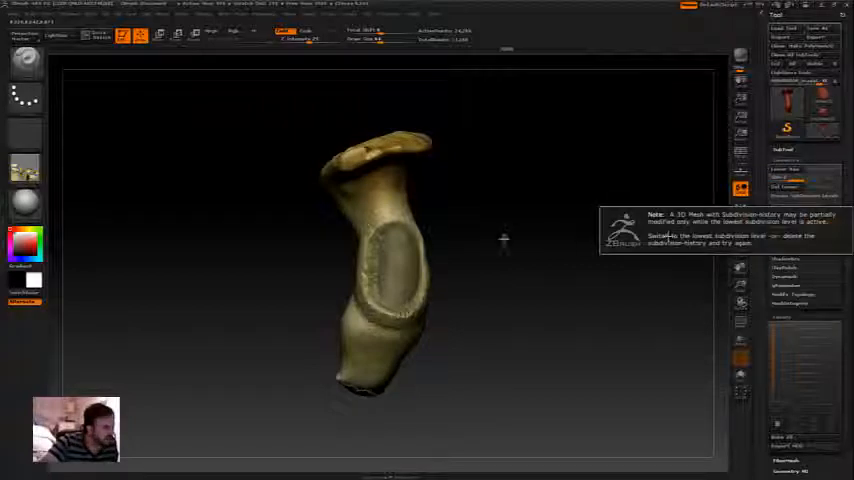
{"action": "mouse_move", "coordinate": [547, 266]}
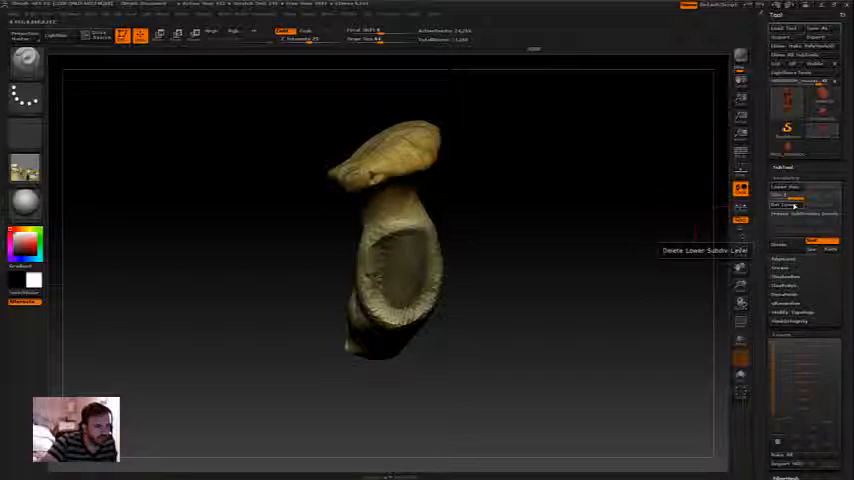
Delete the lower subdivision levels with Geometry > Del Lower
{"action": "left_click", "coordinate": [785, 194]}
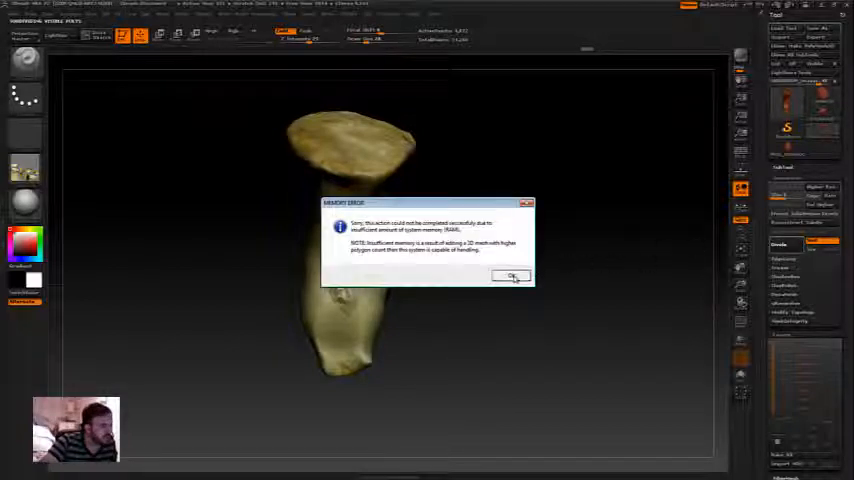
Close the insufficient-memory error with OK
{"action": "left_click", "coordinate": [512, 276]}
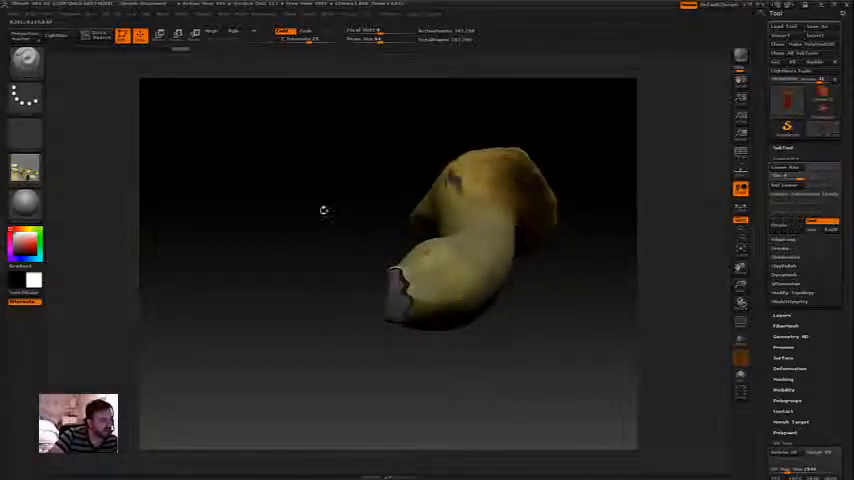
Orbit the mushroom to view the sculpted gill ridges on the cap's underside from below
{"action": "left_click_drag", "start_coordinate": [323, 210], "coordinate": [347, 267]}
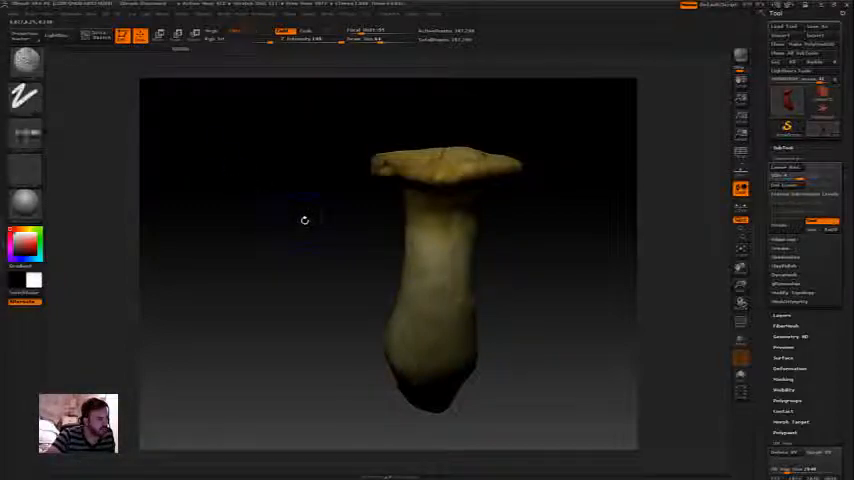
{"action": "left_click", "coordinate": [25, 62]}
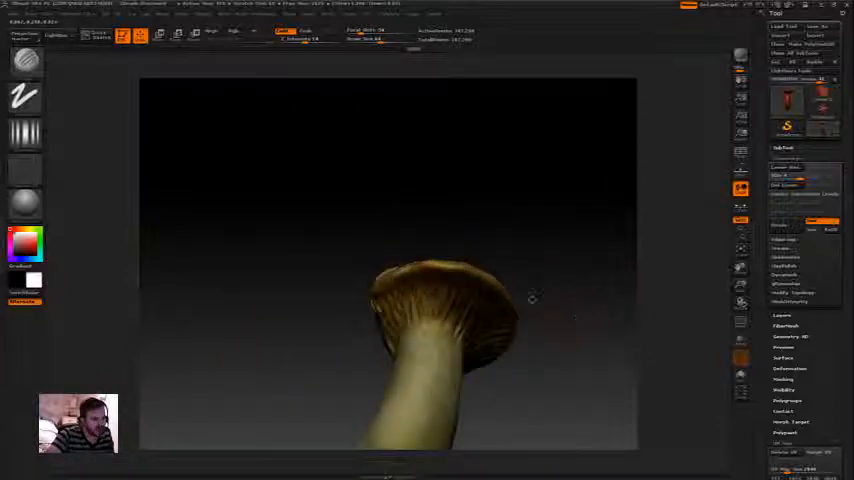
{"action": "left_click_drag", "start_coordinate": [530, 300], "coordinate": [510, 405]}
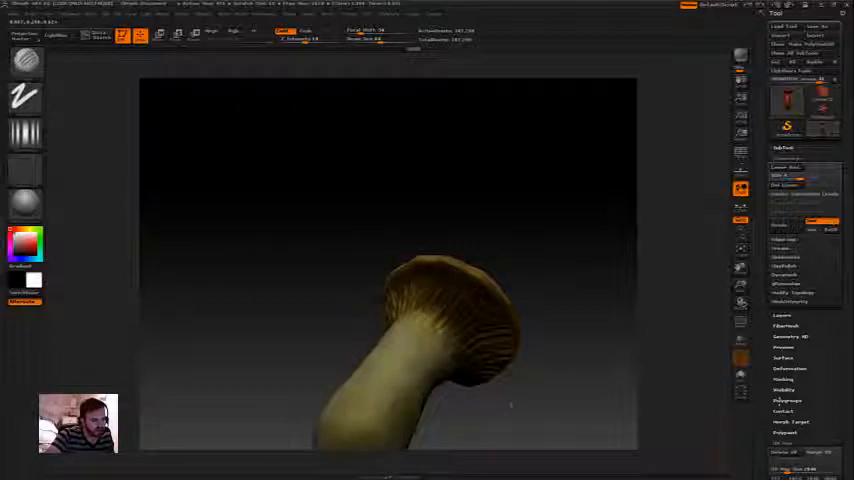